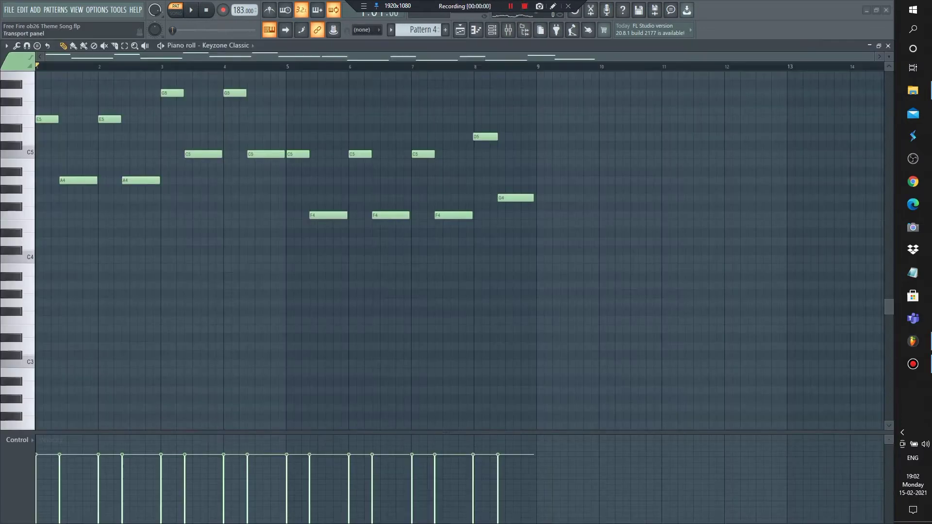
Step: Play back the Keyzone Classic piano melody and the Whistler2 whistle melody patterns
click(190, 10)
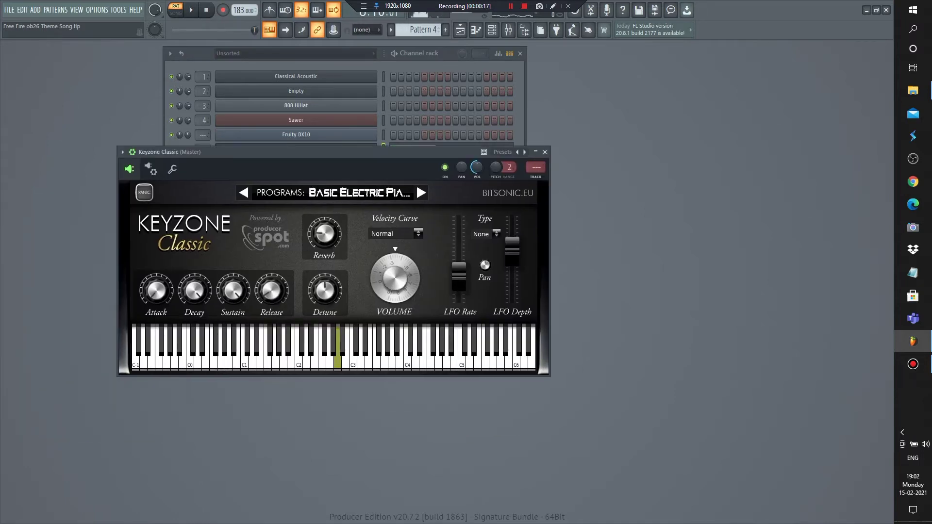
click(473, 347)
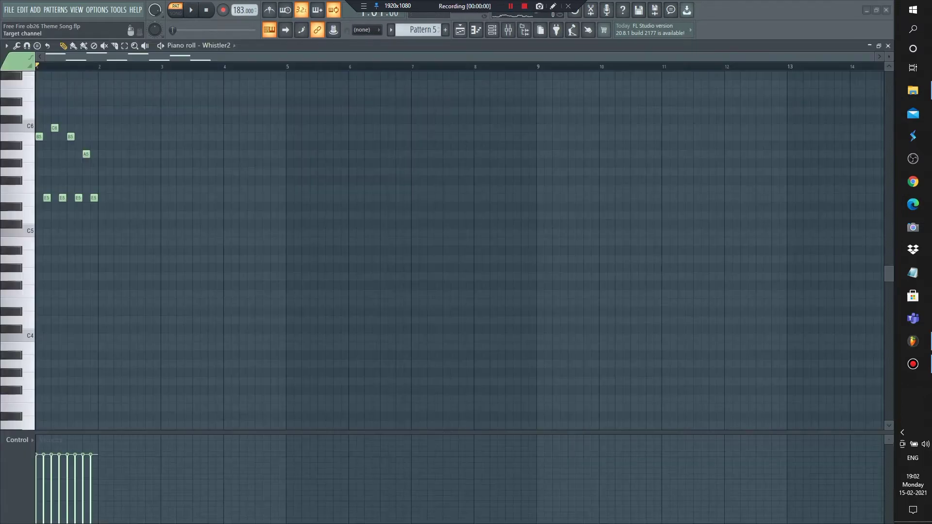
click(190, 9)
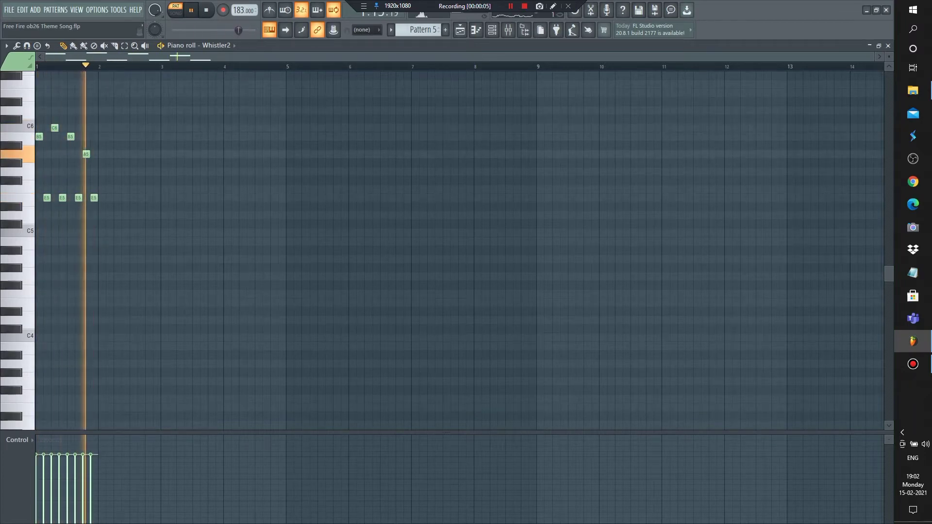
click(190, 10)
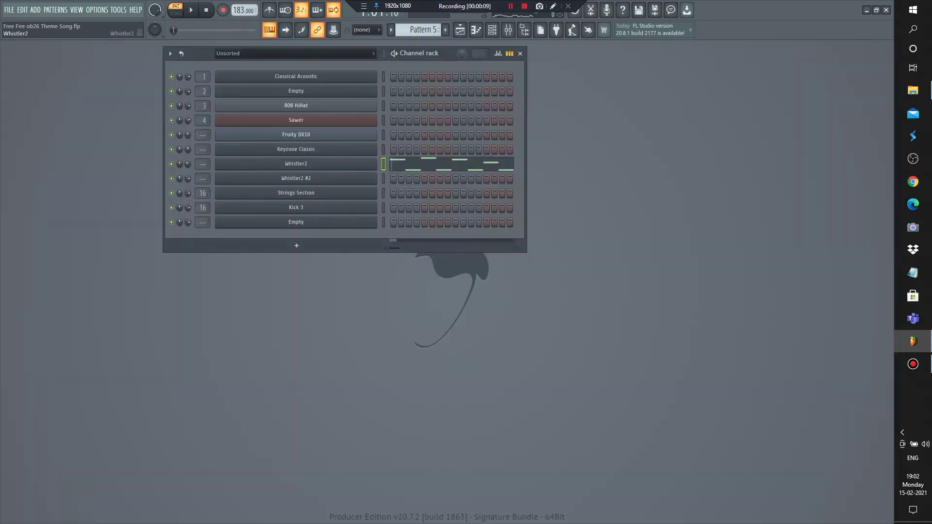
Step: Bring up the Whistler2 synth's settings panel from the Channel rack
click(295, 163)
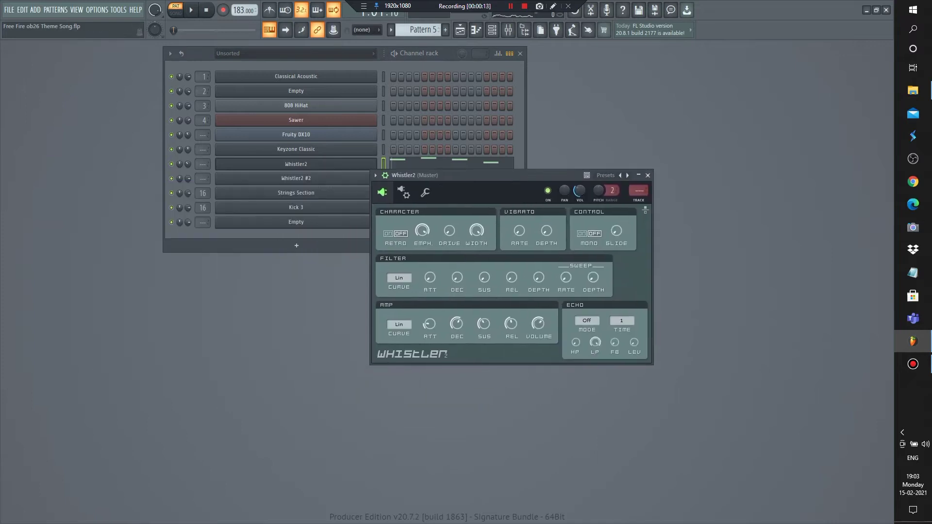
click(646, 175)
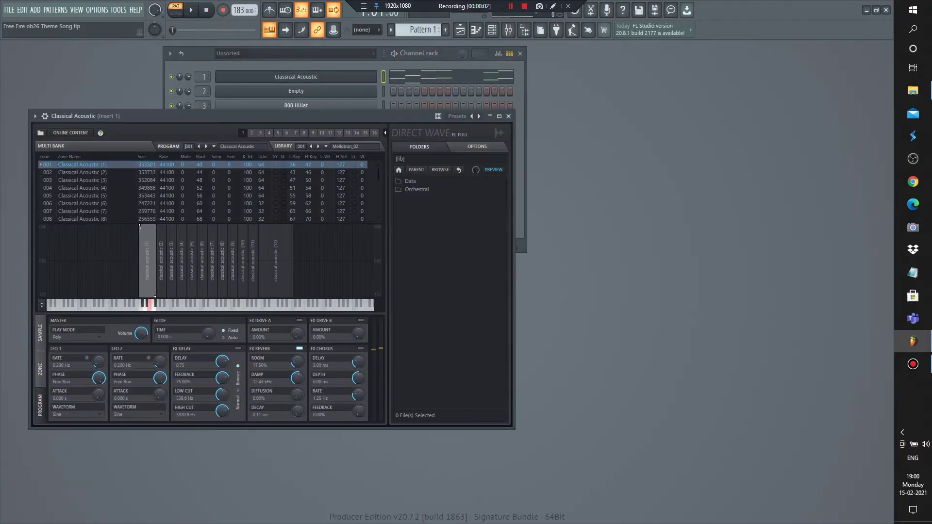
Step: Review the Fruity DX10 synth panel, previewing a note, then the Classical Acoustic sound
click(508, 116)
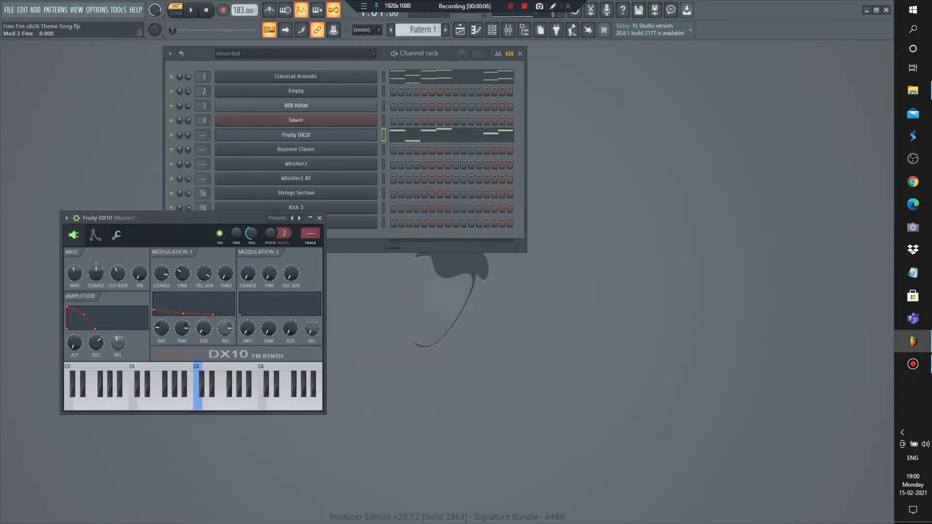
click(224, 389)
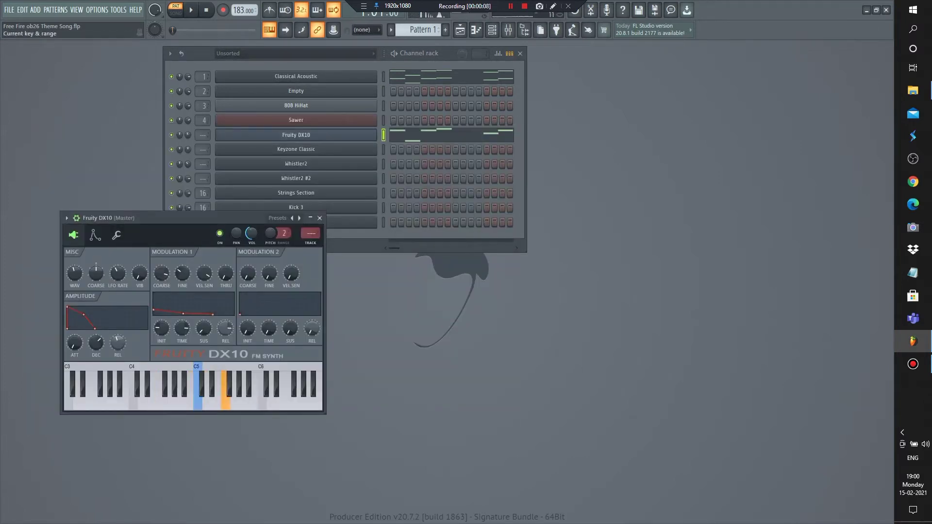
click(319, 218)
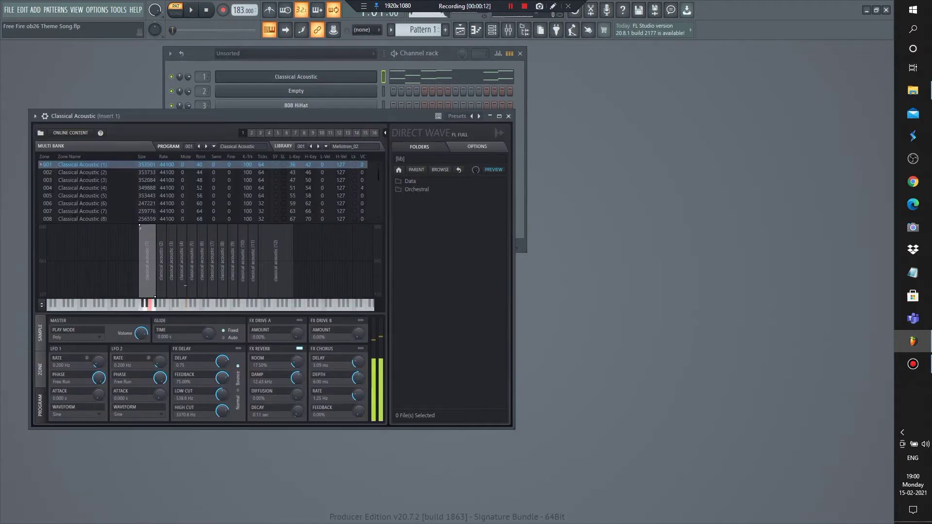
mouse_move(507, 116)
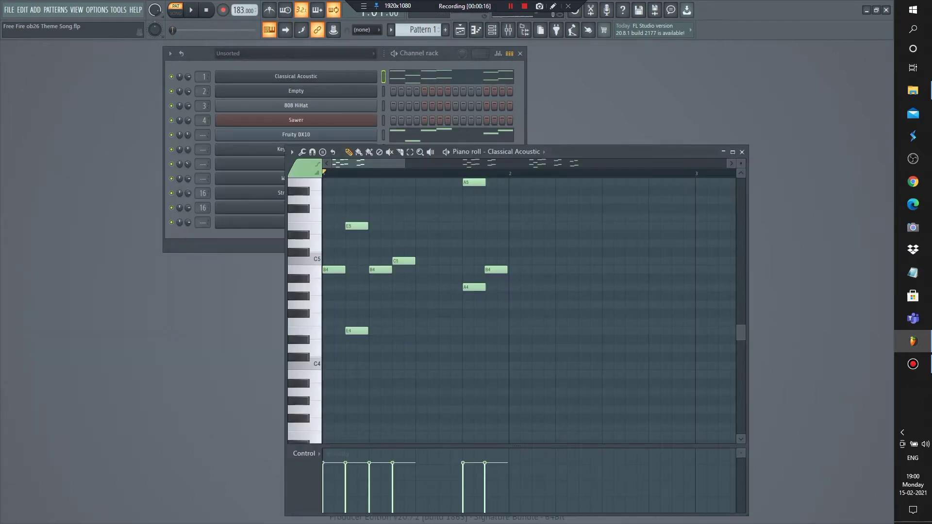
Step: Show the Classical Acoustic guitar chord notes full screen and play them through
click(732, 151)
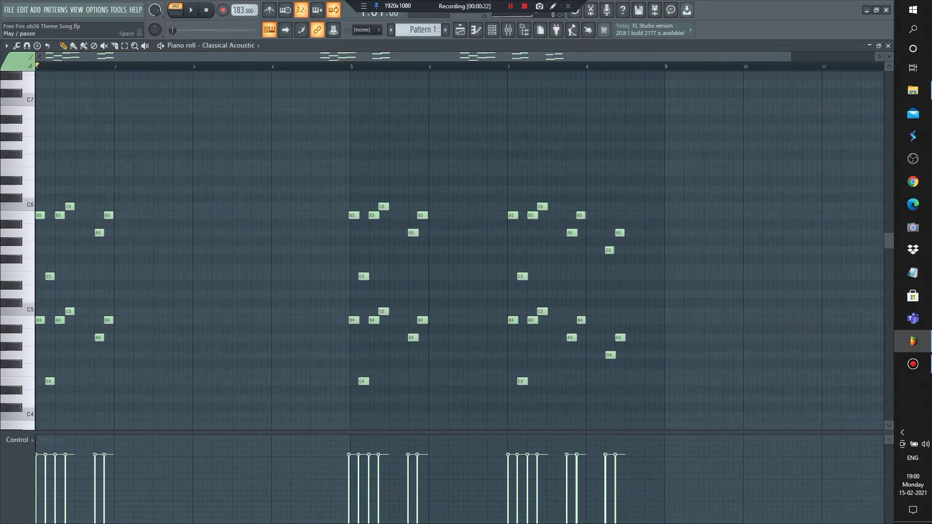
click(190, 10)
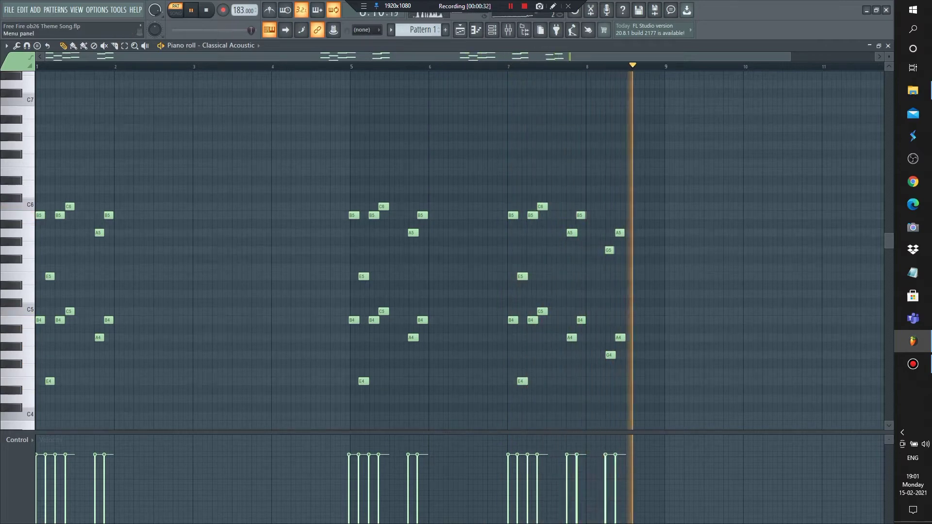
key(space)
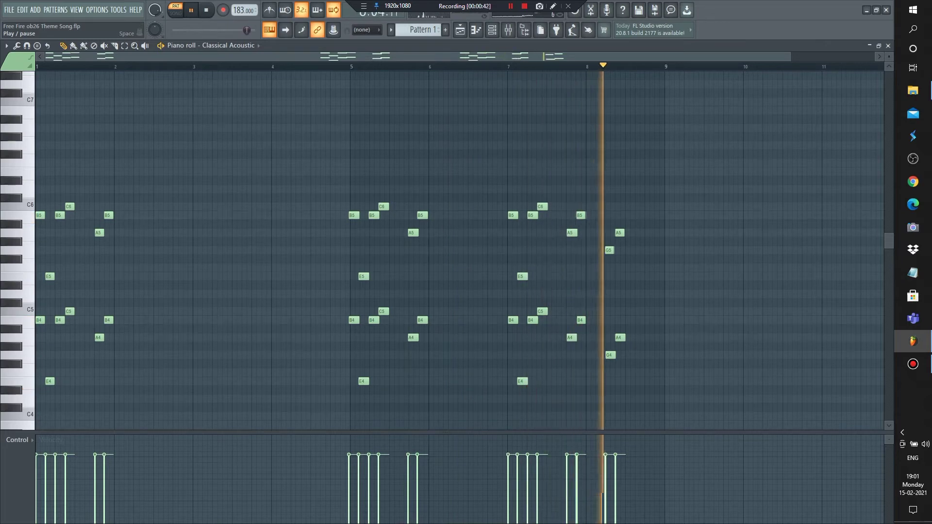
click(189, 10)
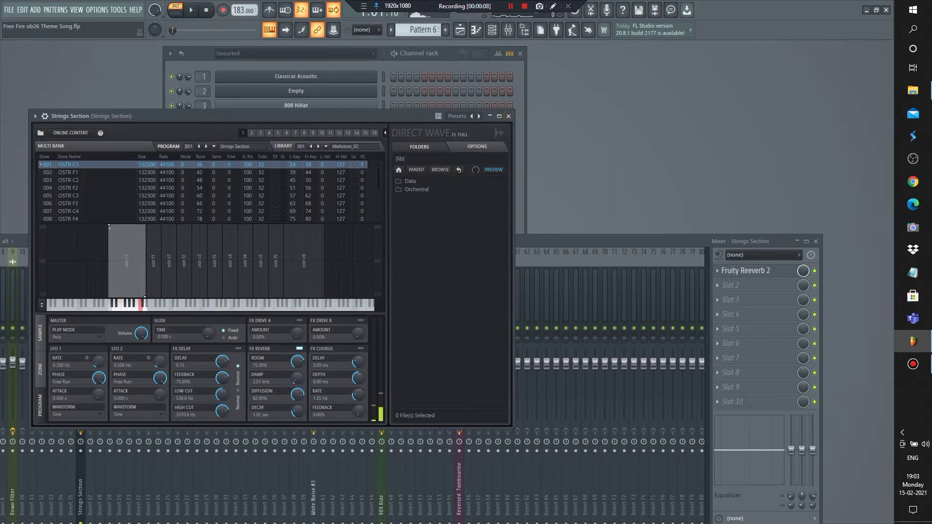
mouse_move(506, 116)
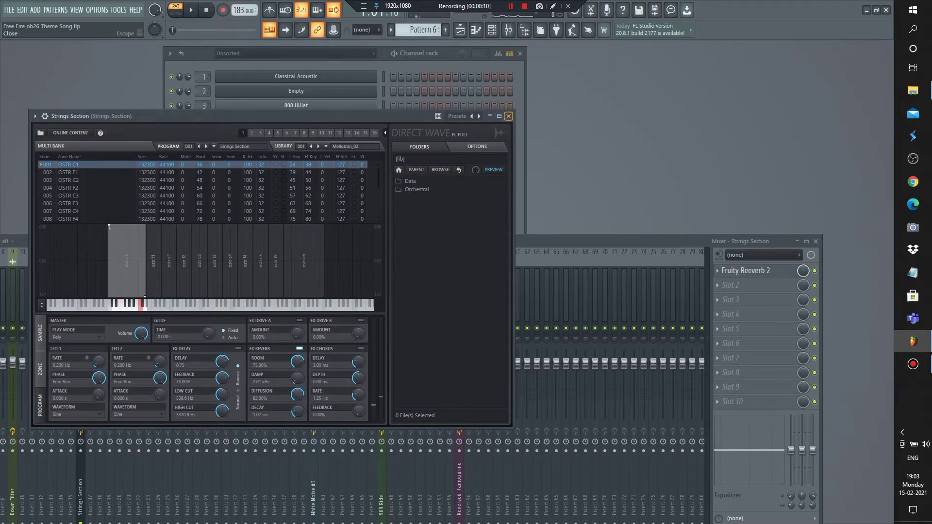
Step: Play the Strings Section melody pattern, then reopen the strings sampler settings panel
click(747, 271)
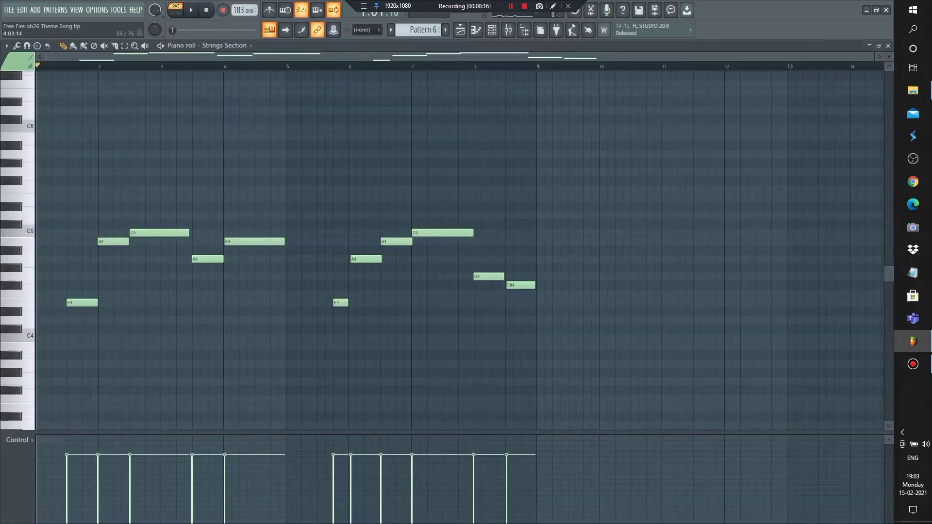
click(189, 9)
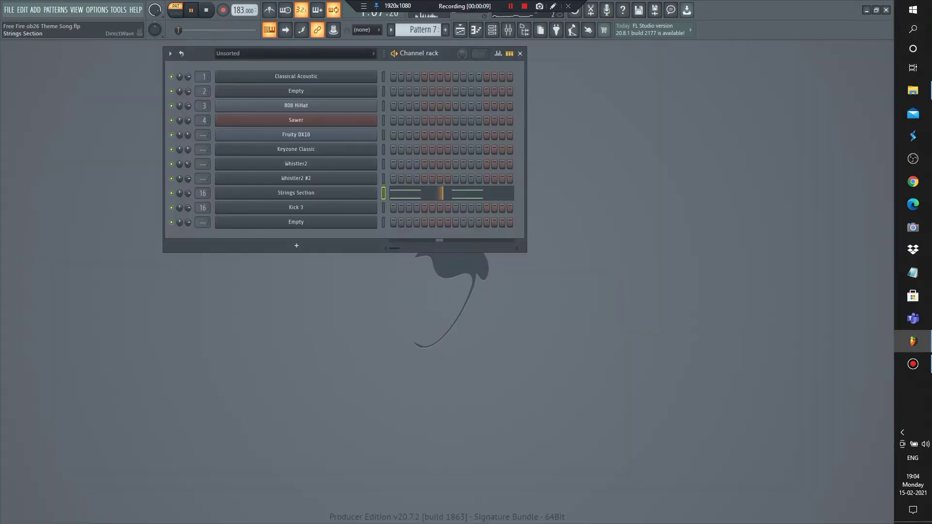
double_click(295, 192)
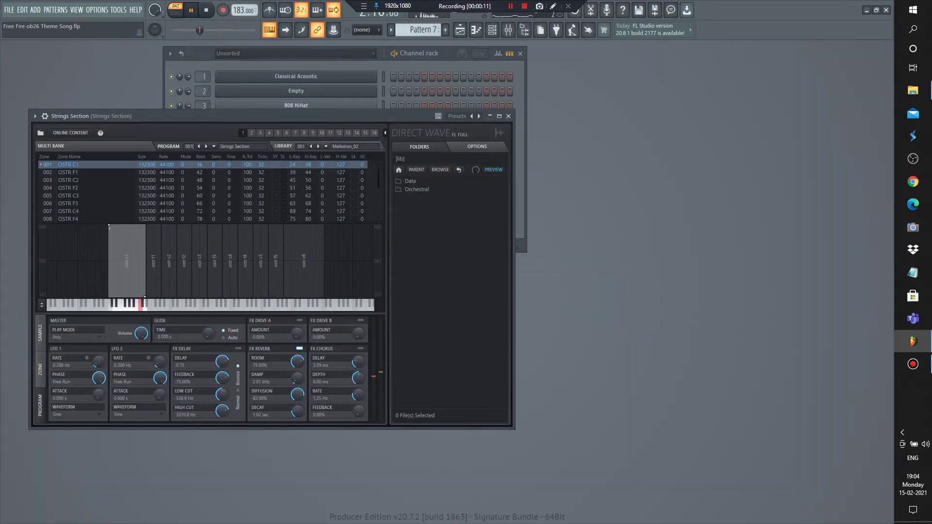
click(507, 116)
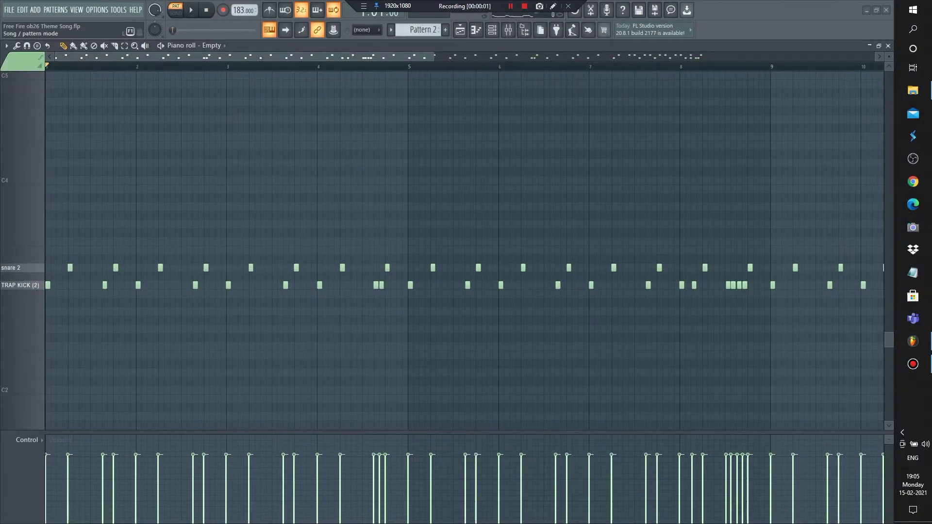
Step: Play the first FPC drum-pad pattern and review its pad setup
click(191, 10)
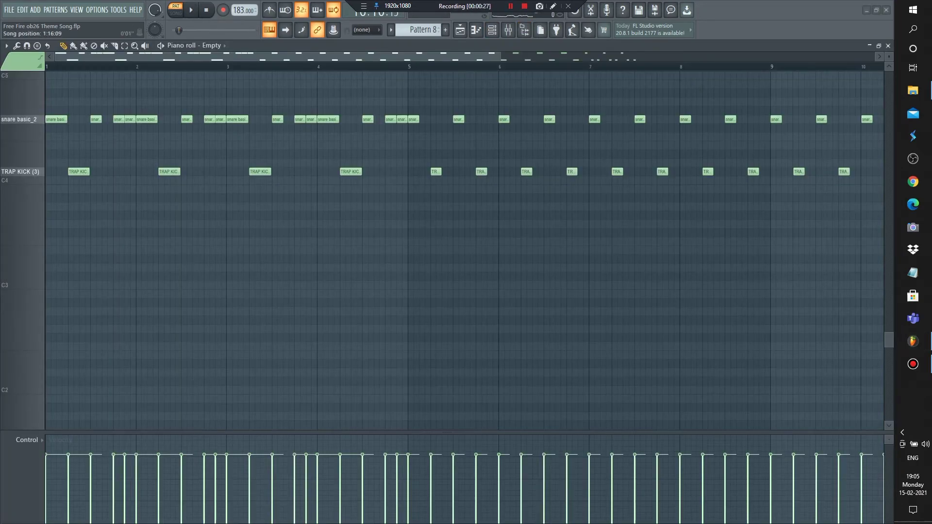
click(190, 9)
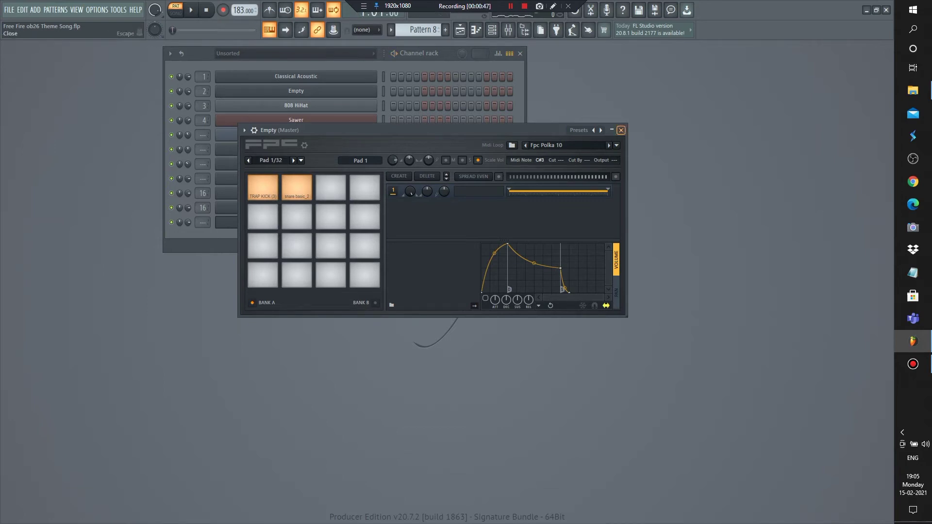
click(620, 129)
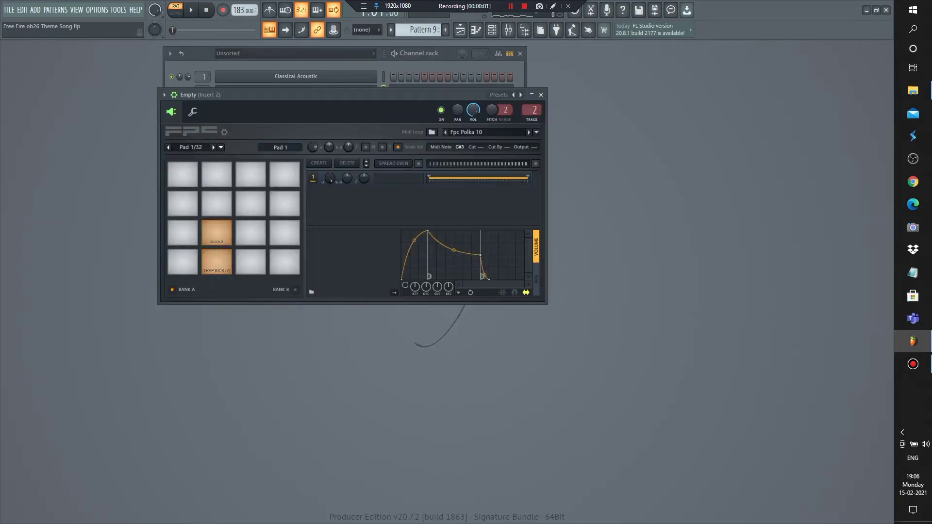
click(215, 232)
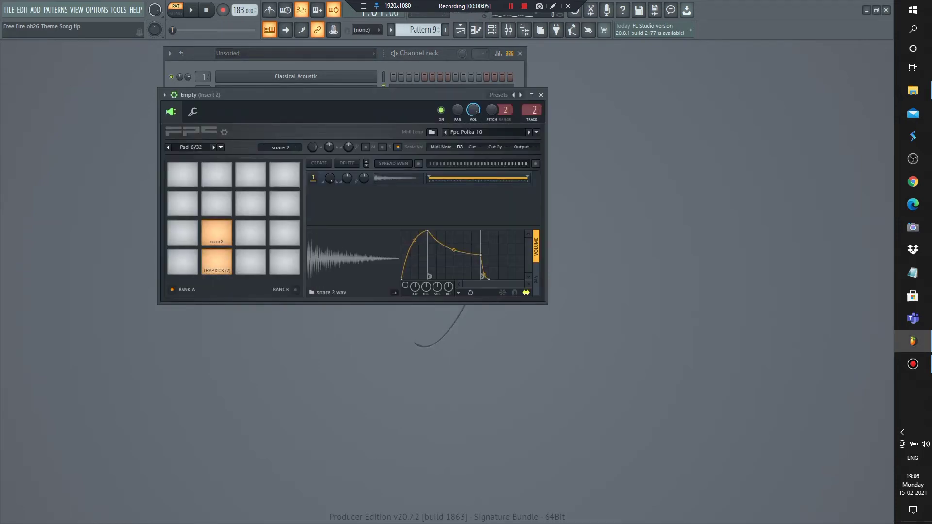
Step: Show the snare 2 and TRAP KICK note pattern and play it back
click(540, 94)
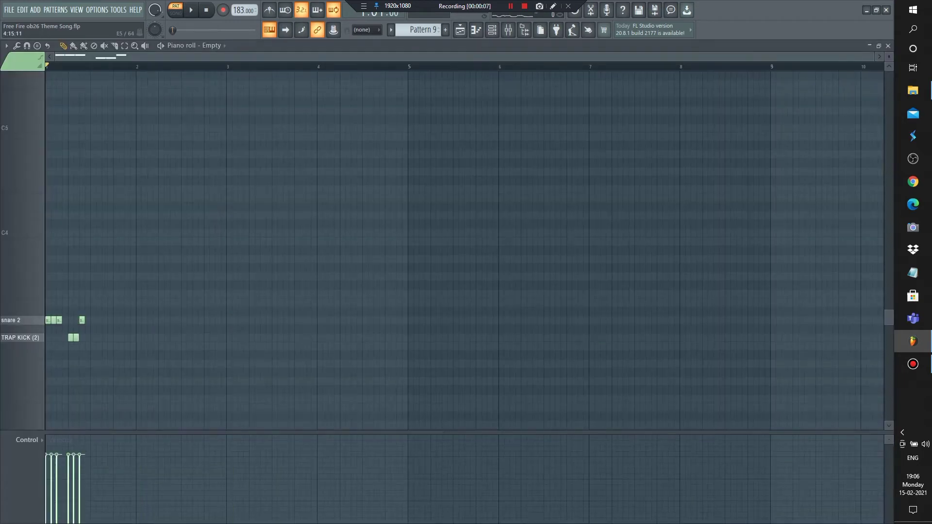
click(191, 10)
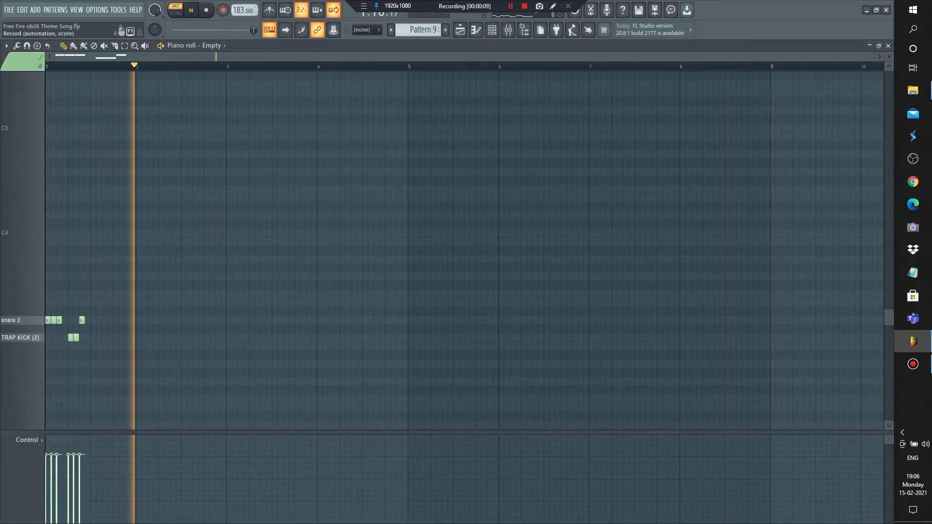
click(189, 10)
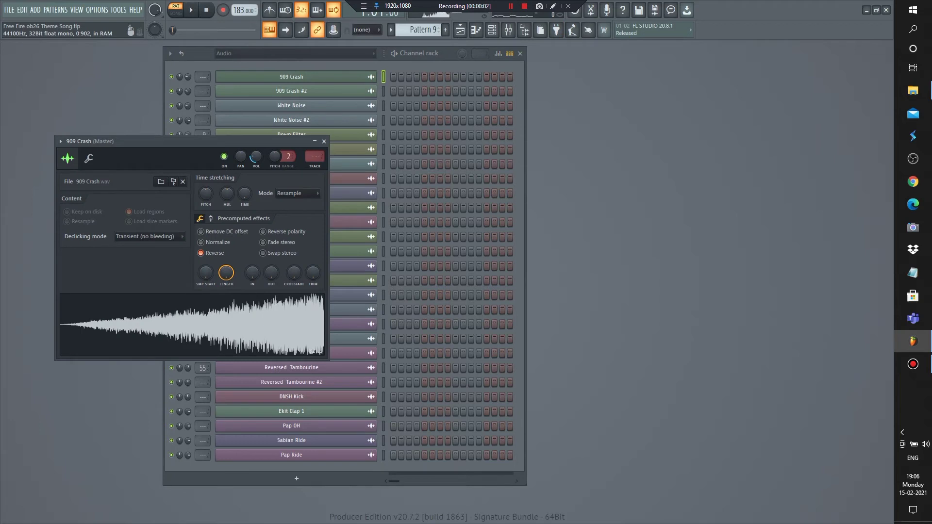
Step: Check the sample settings of the 909 Crash #2, White Noise, Down Filter and EDM Snare clips
click(291, 90)
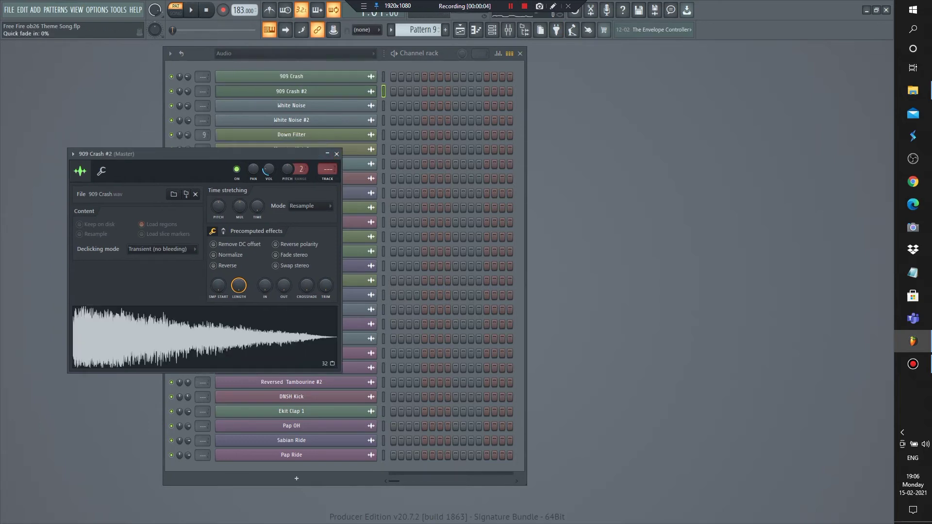
click(336, 154)
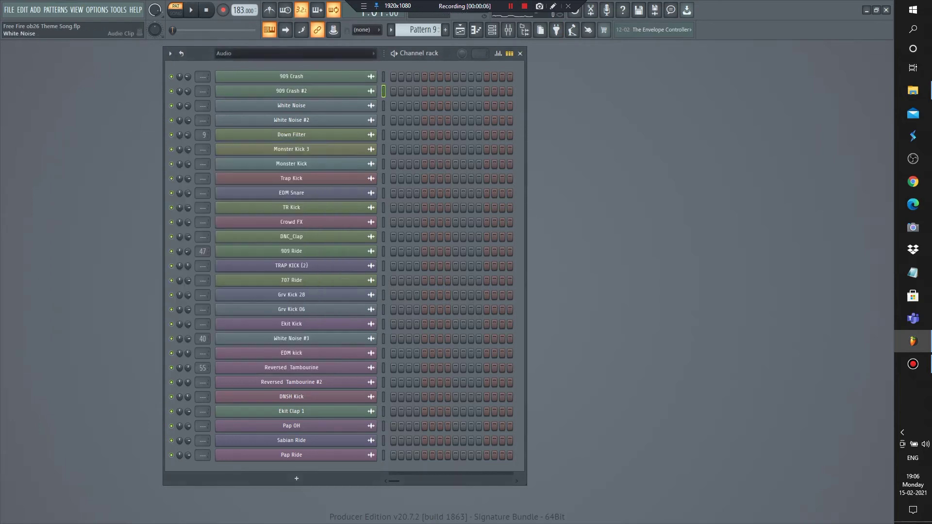
click(290, 105)
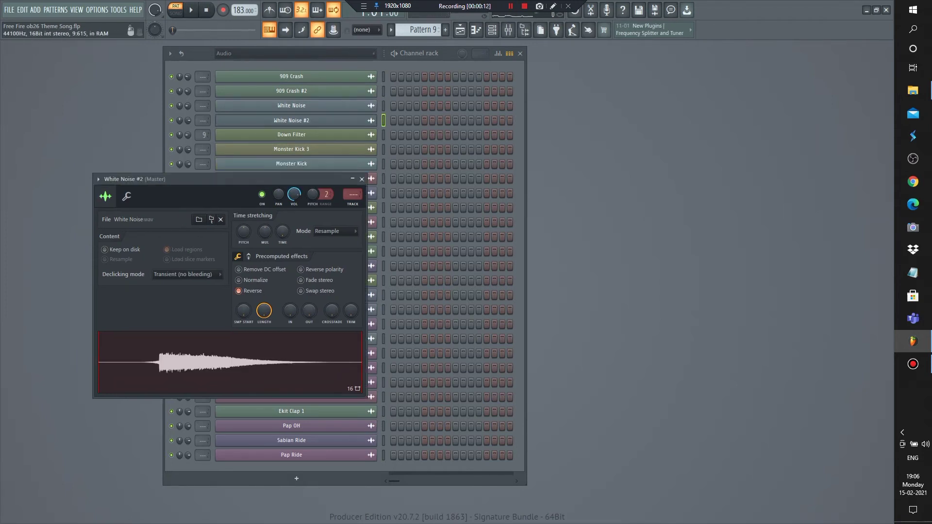
click(360, 179)
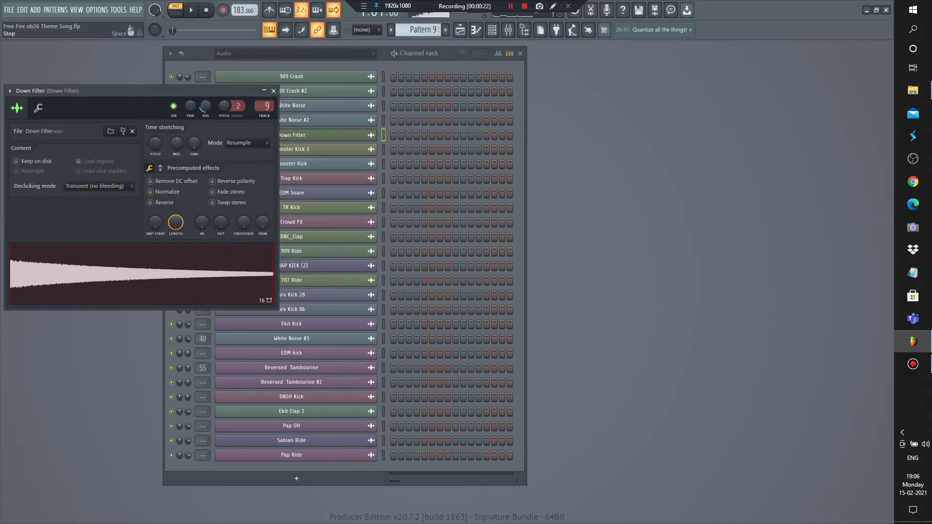
click(272, 91)
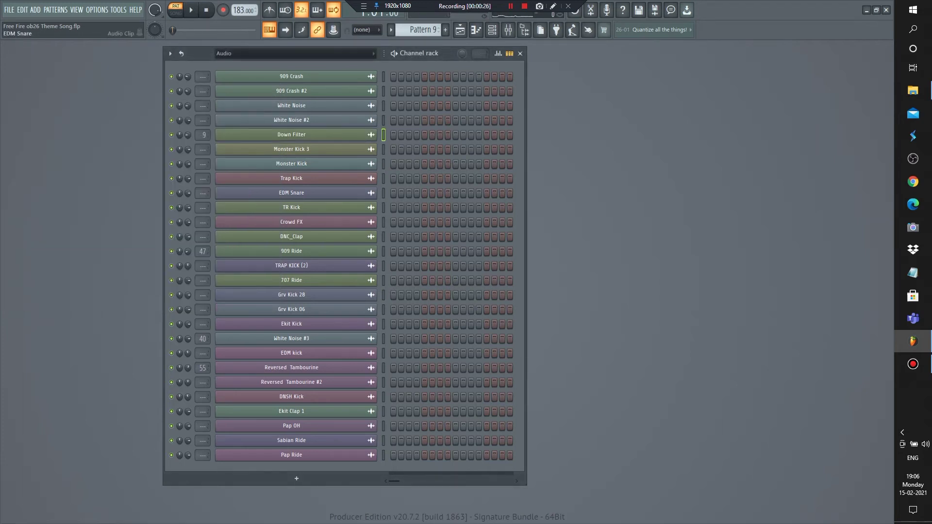
double_click(291, 192)
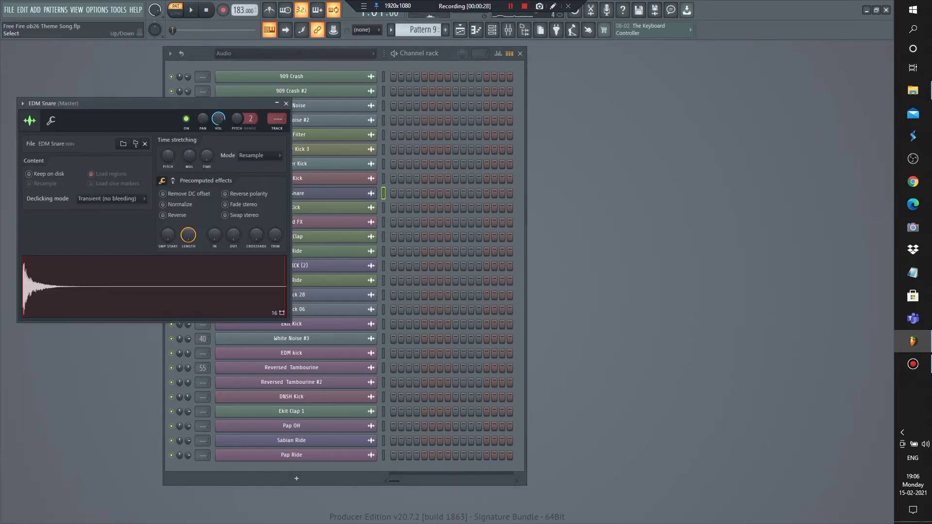
click(285, 103)
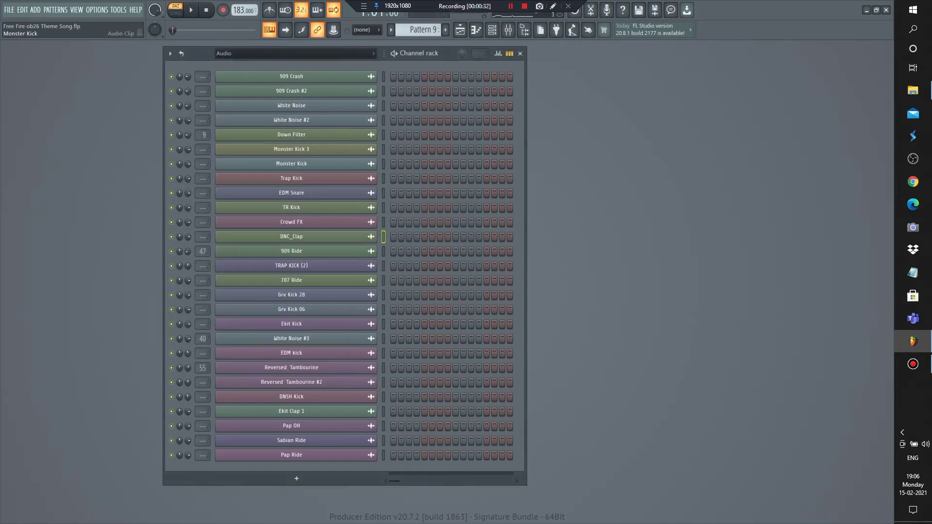
Step: Check the TRAP KICK (2), Grv Kick 28 and Ekit Clap 1 clip settings, ending on the playlist
click(290, 265)
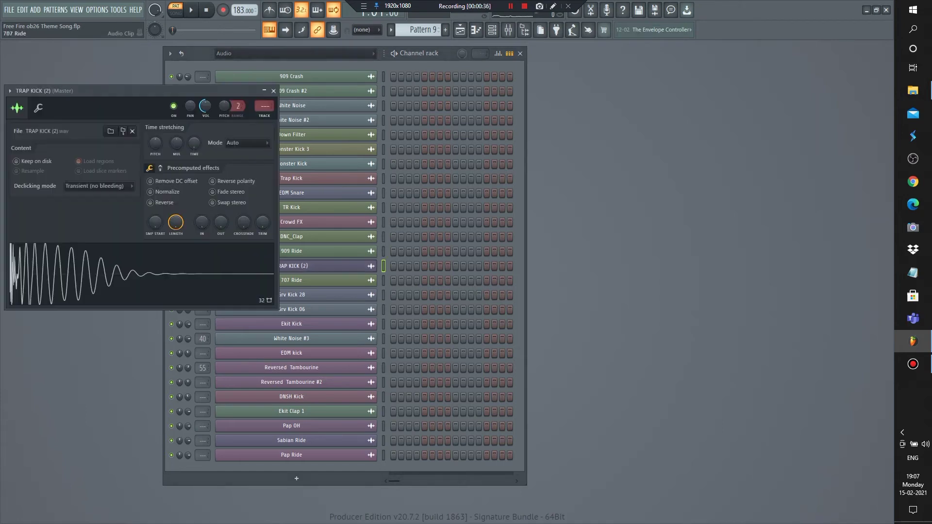
click(291, 294)
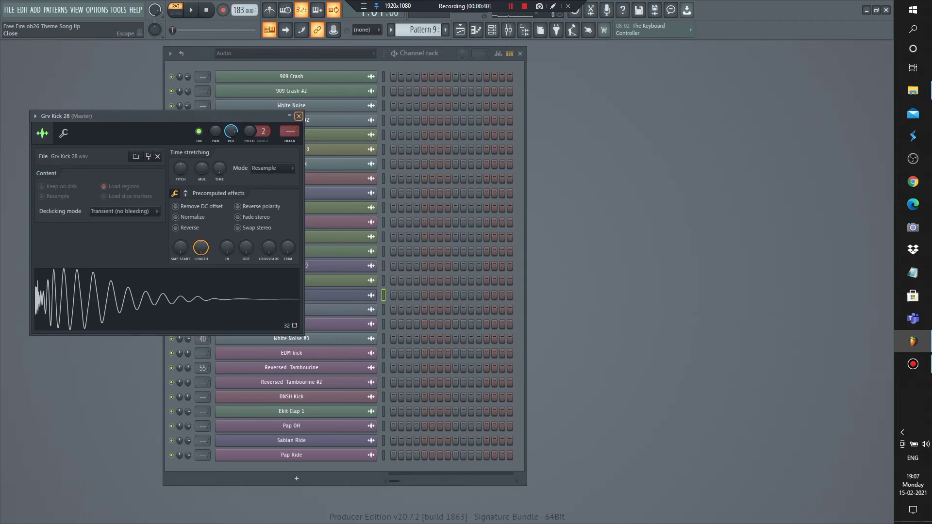
click(298, 116)
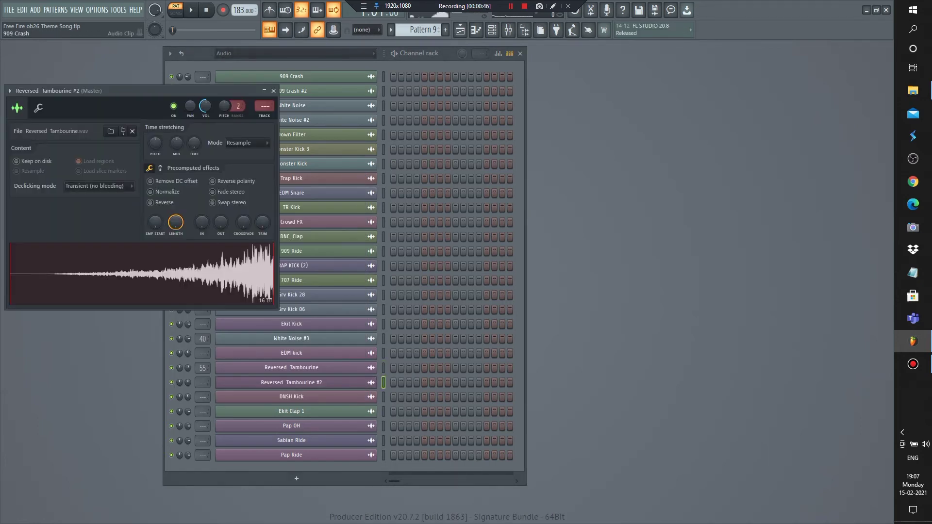
click(272, 91)
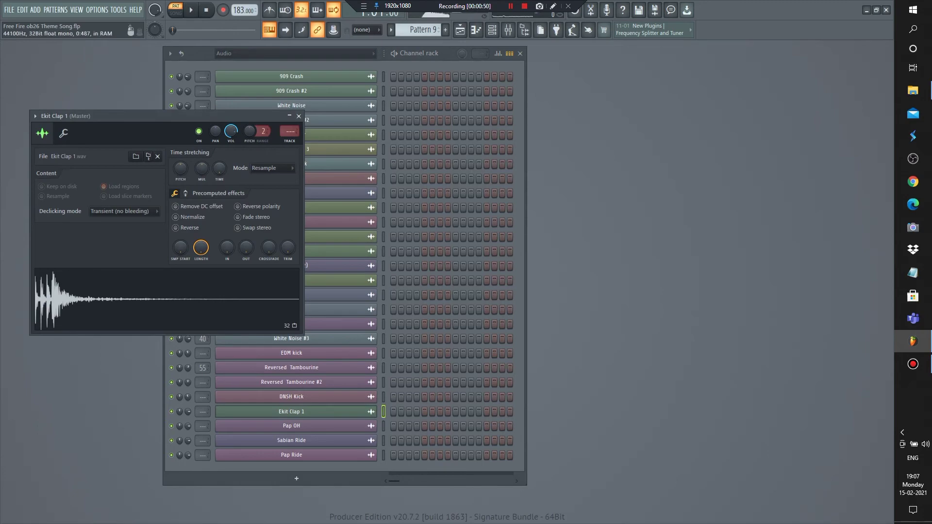
click(298, 115)
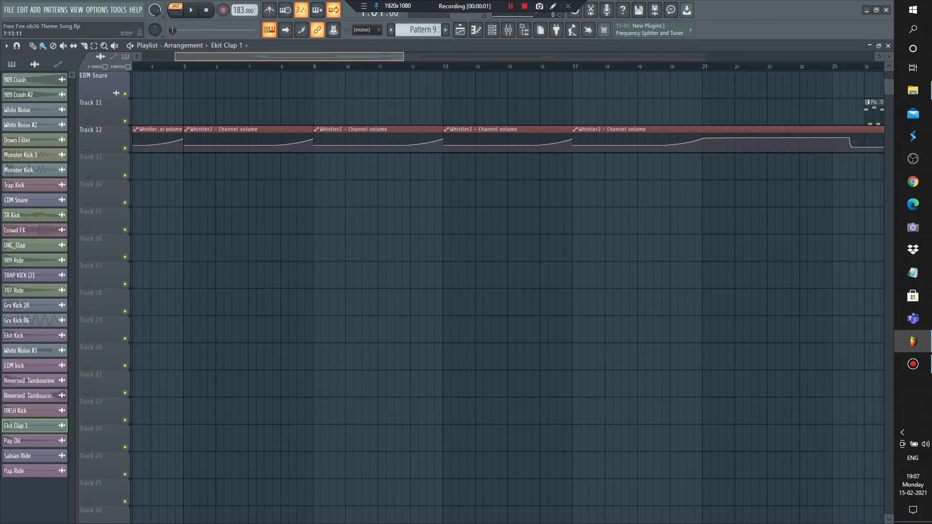
Step: Play the whole arrangement with its patterns, white noise clips and volume automation from the start
scroll(right, 3)
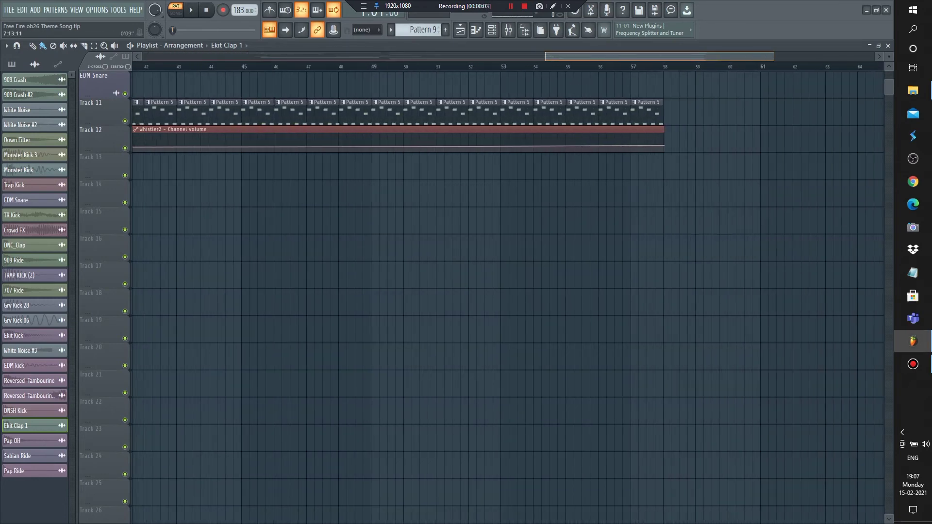
scroll(left, 3)
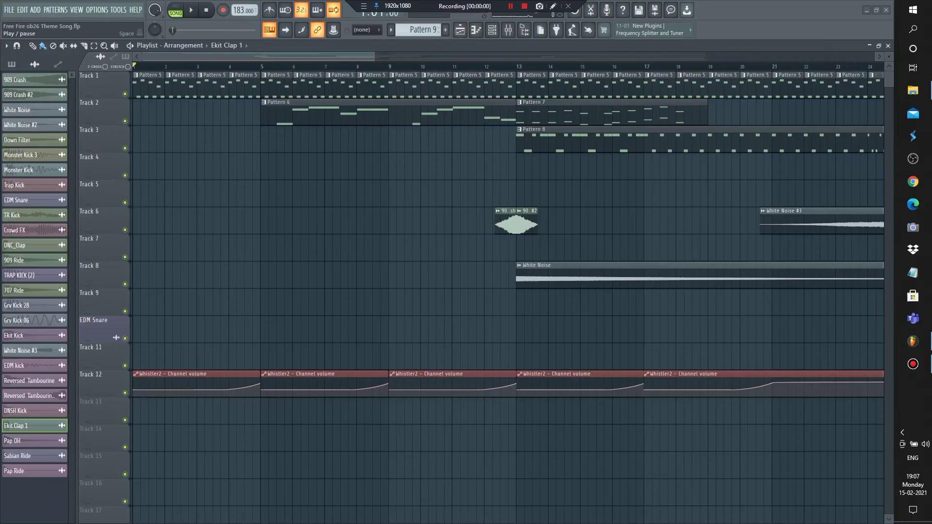
click(189, 9)
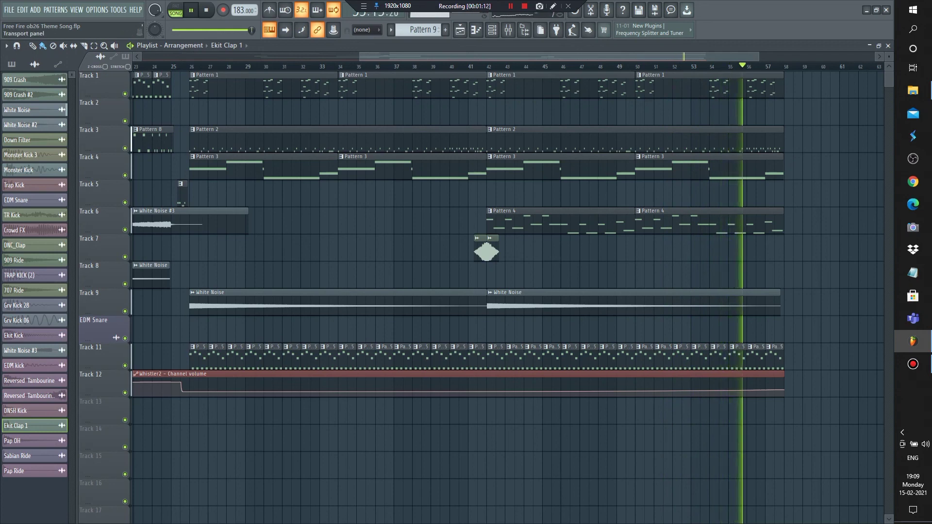
key(Space)
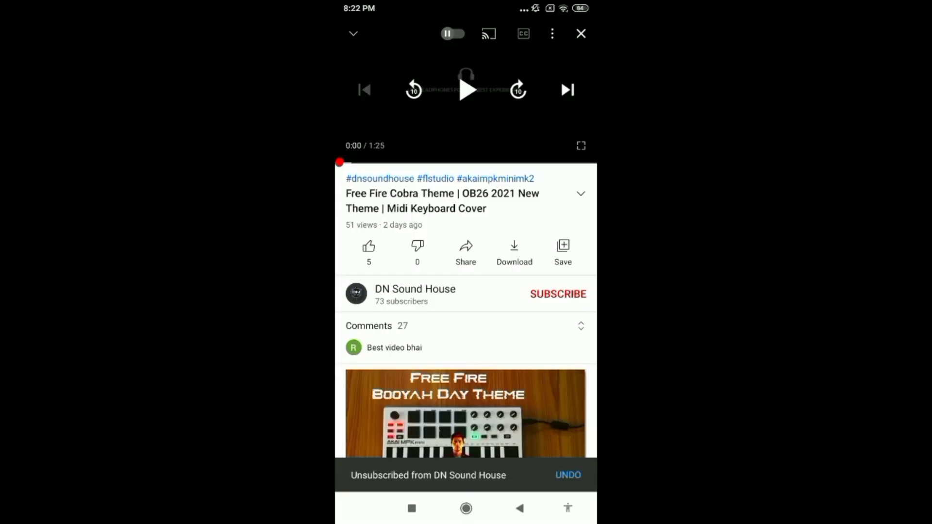
Step: Like the Free Fire Cobra Theme video and bring up its share sheet
click(368, 246)
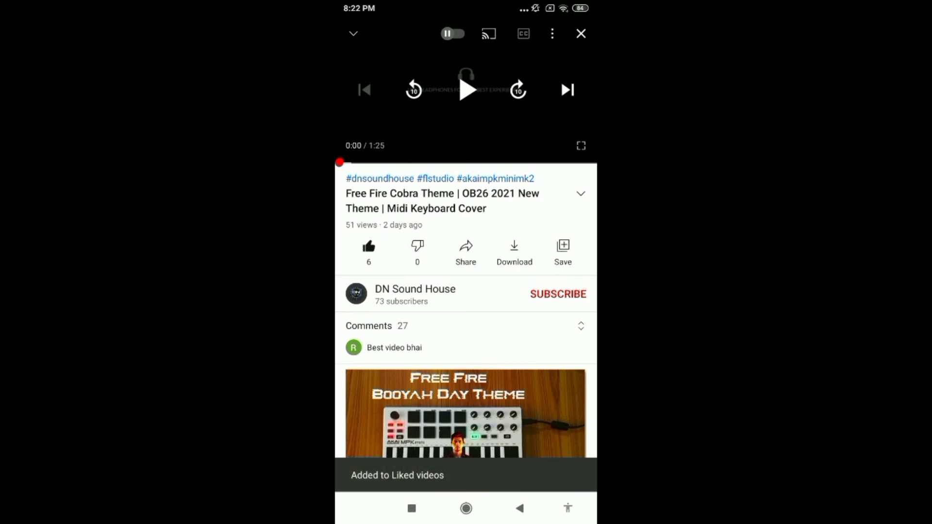
click(465, 253)
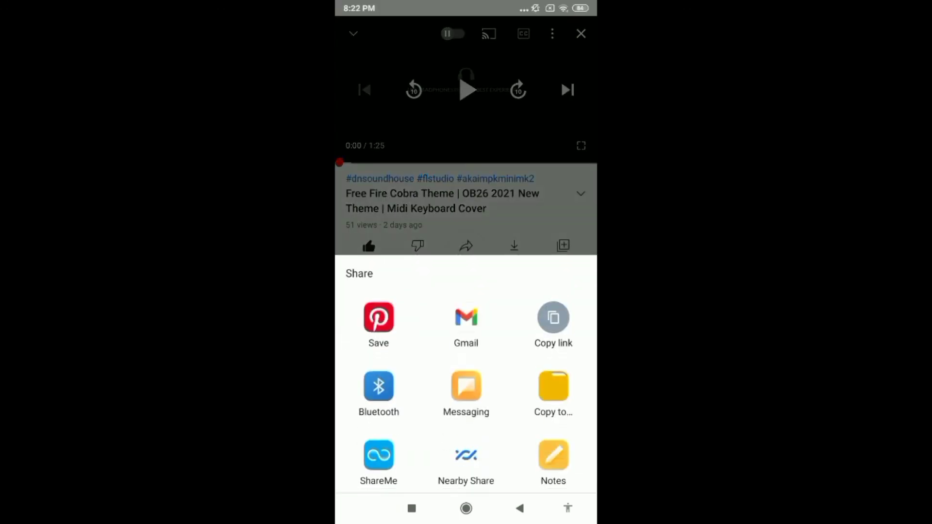